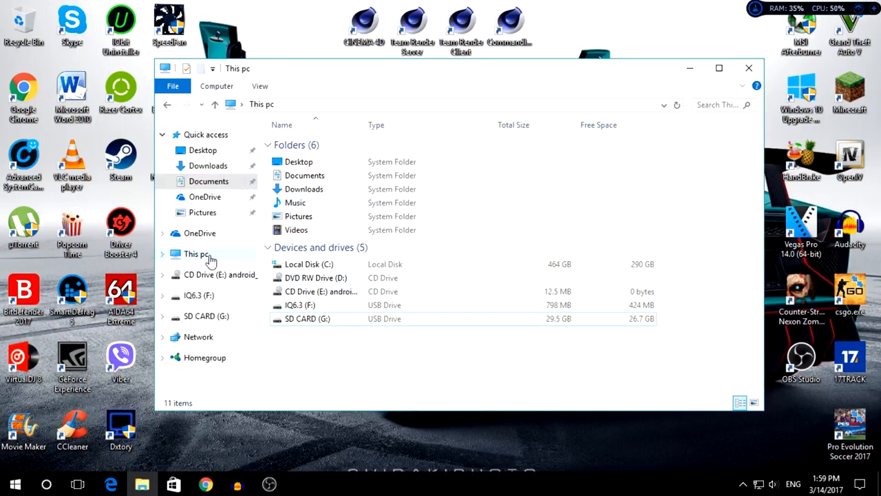
{"action": "mouse_move", "coordinate": [246, 261]}
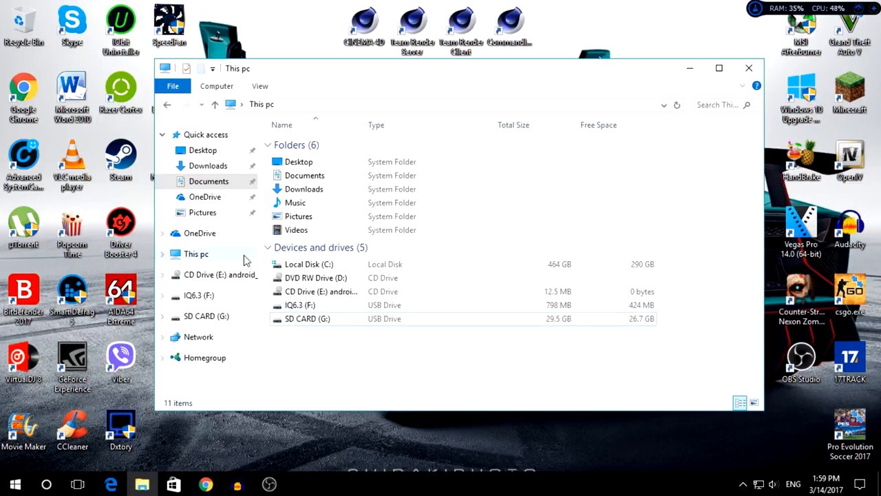
Start a chkdsk command at the administrator prompt after noting SD CARD is drive G:.
{"action": "left_click", "coordinate": [308, 318]}
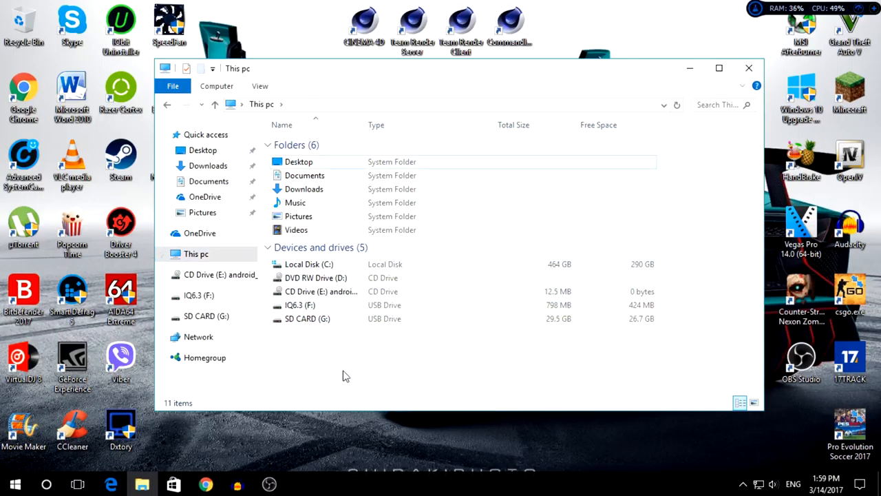
{"action": "mouse_move", "coordinate": [334, 402]}
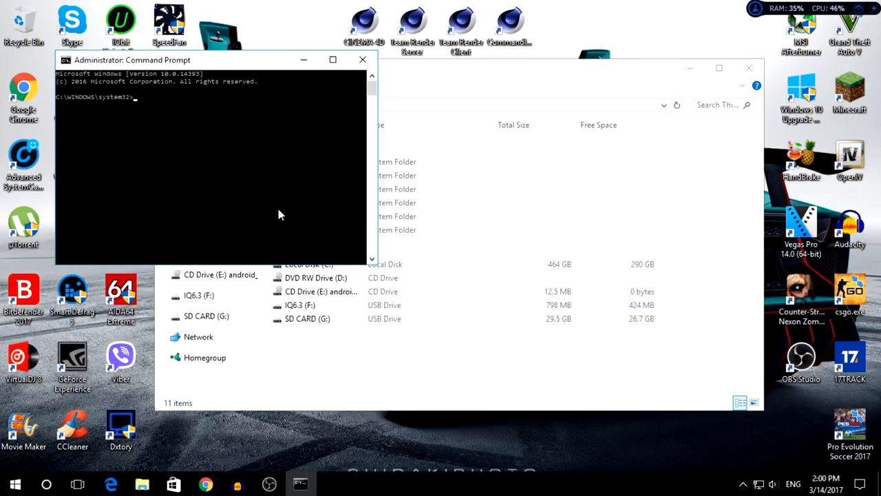
{"action": "type", "text": "c"}
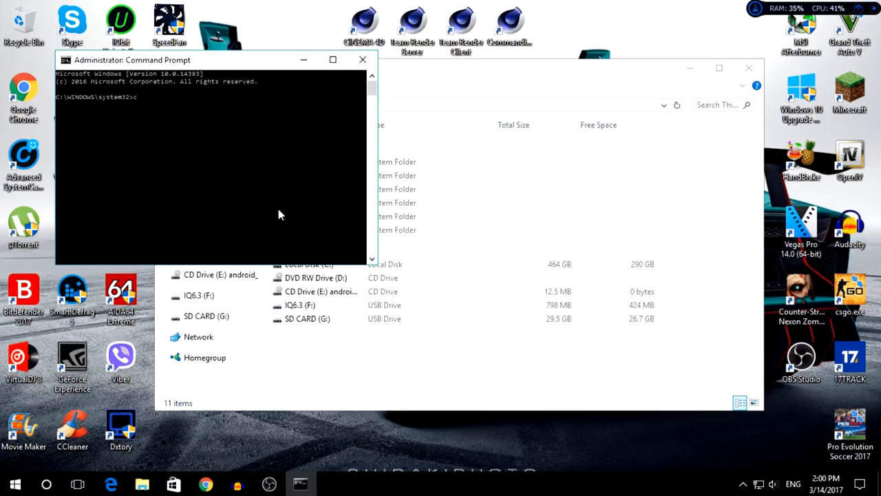
{"action": "type", "text": "chkdsk"}
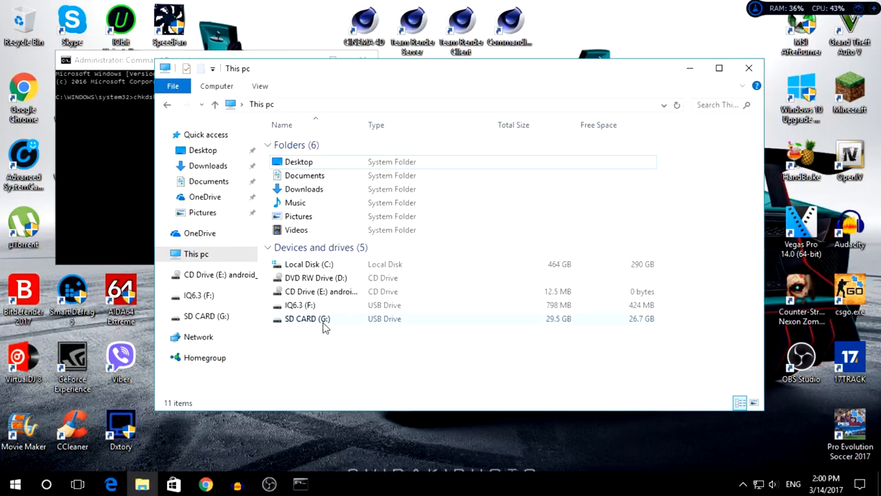
{"action": "mouse_move", "coordinate": [309, 319]}
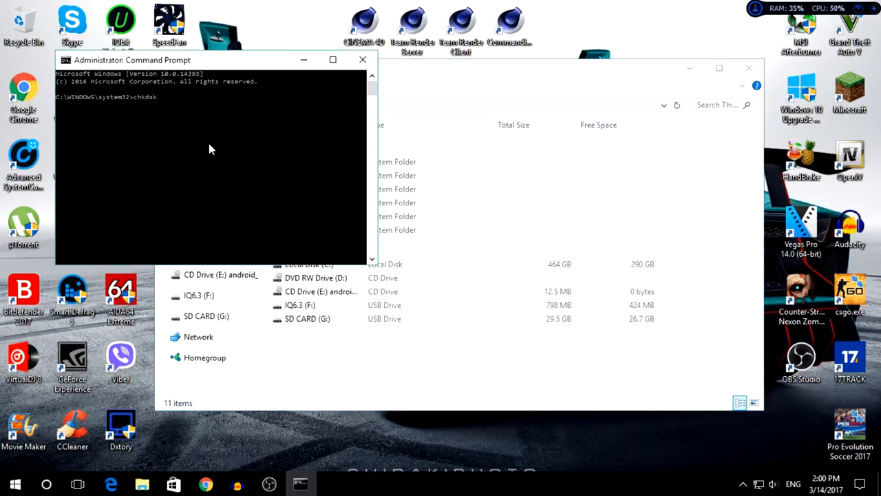
Run chkdsk G:, answering Y to convert lost chains; the report asks for the /F option.
{"action": "type", "text": "G:"}
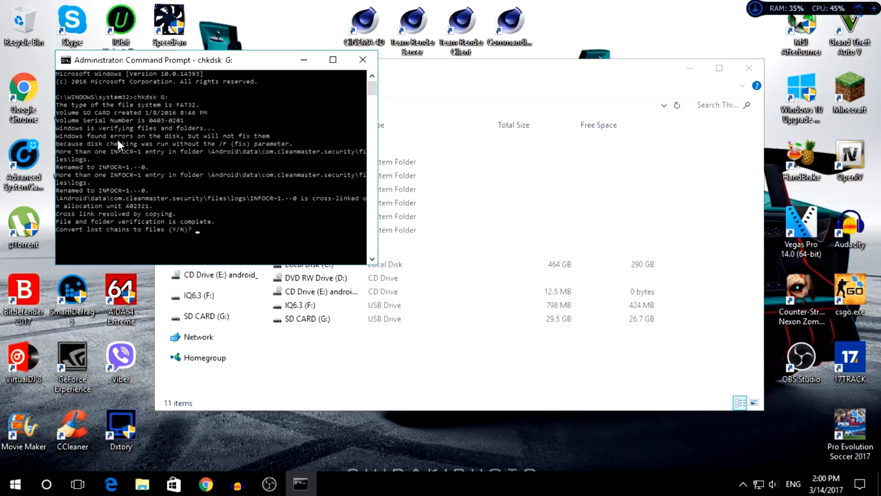
{"action": "mouse_move", "coordinate": [201, 254]}
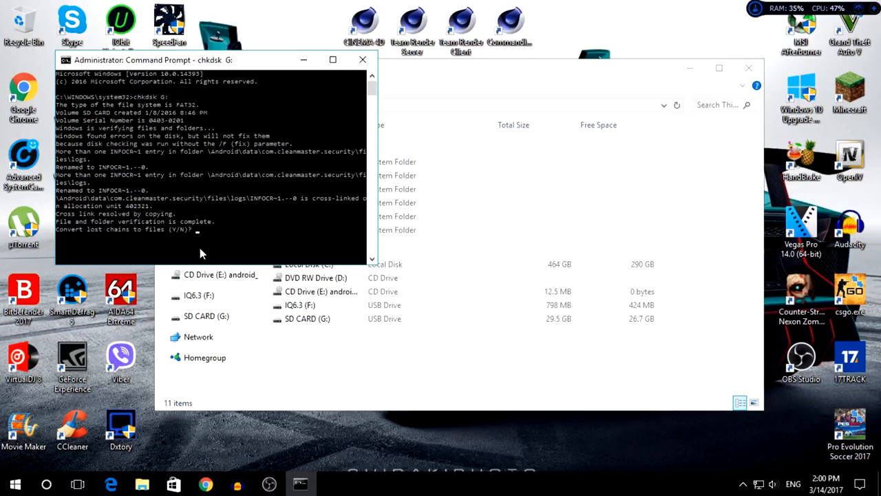
{"action": "mouse_move", "coordinate": [107, 243]}
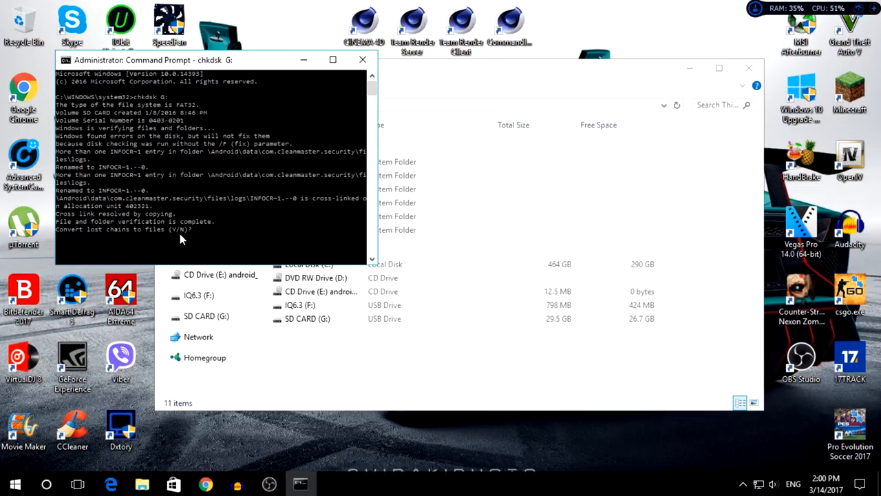
{"action": "mouse_move", "coordinate": [201, 236]}
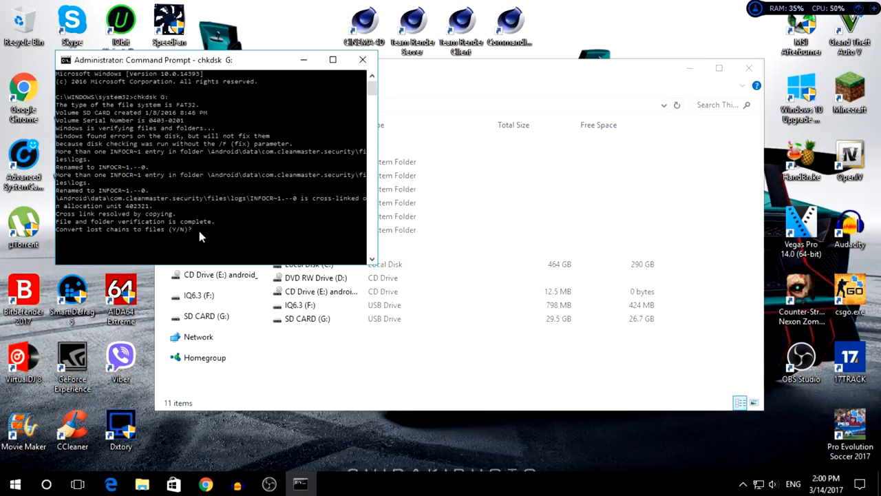
{"action": "type", "text": "Y"}
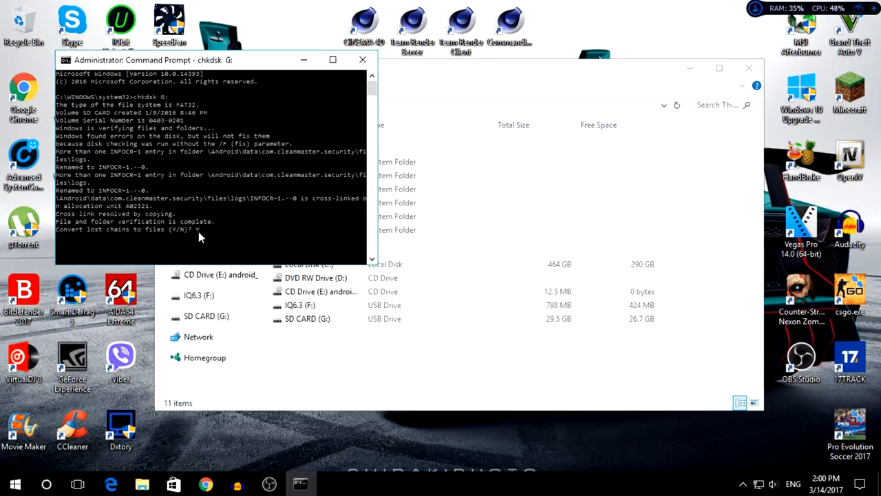
{"action": "mouse_move", "coordinate": [225, 228]}
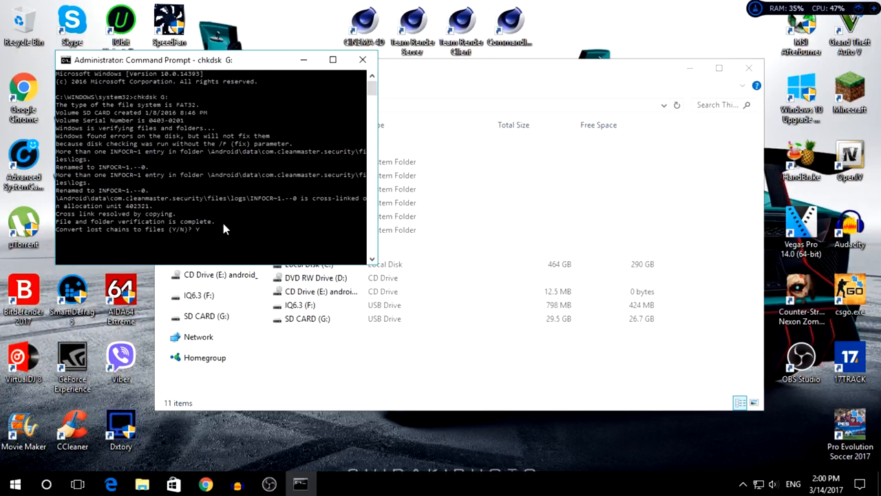
{"action": "type", "text": "Y"}
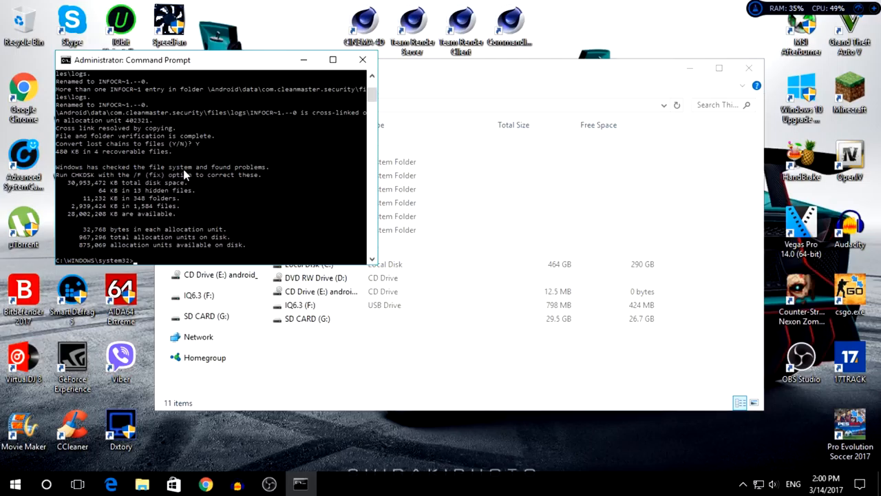
{"action": "mouse_move", "coordinate": [64, 186]}
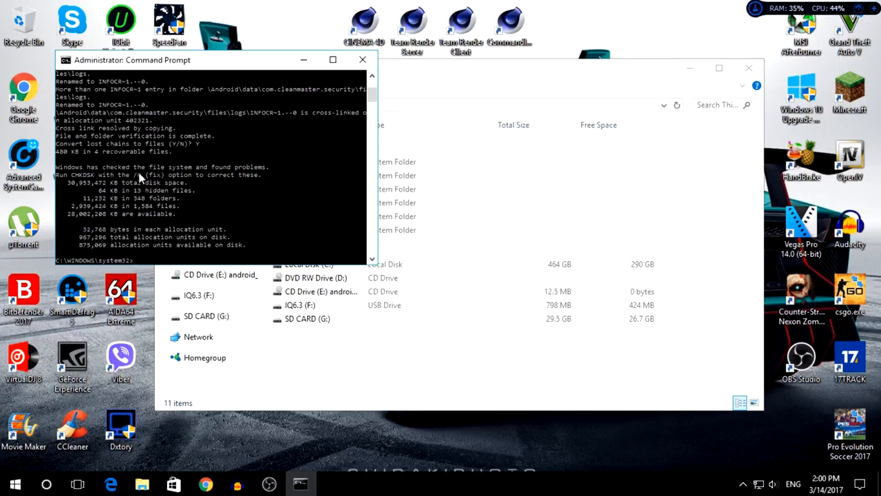
{"action": "mouse_move", "coordinate": [168, 212]}
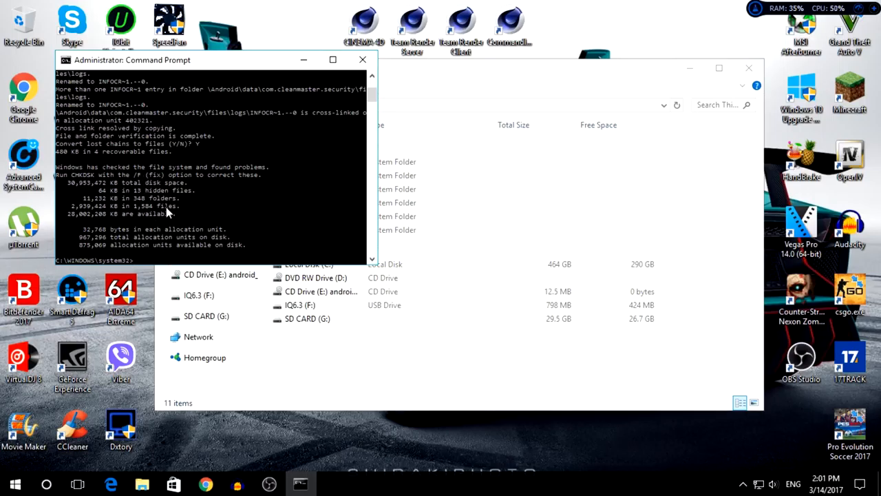
Run chkdsk G: /f to repair the SD card's file system errors.
{"action": "type", "text": "chkdsk"}
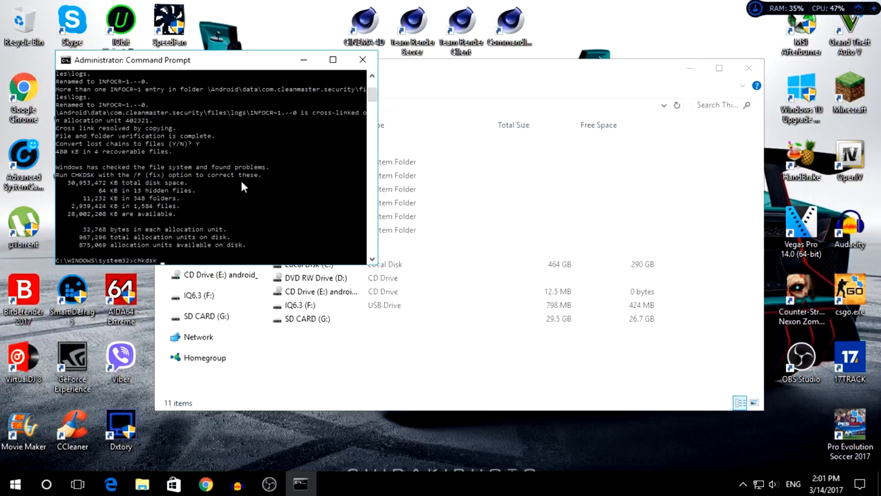
{"action": "type", "text": "G:"}
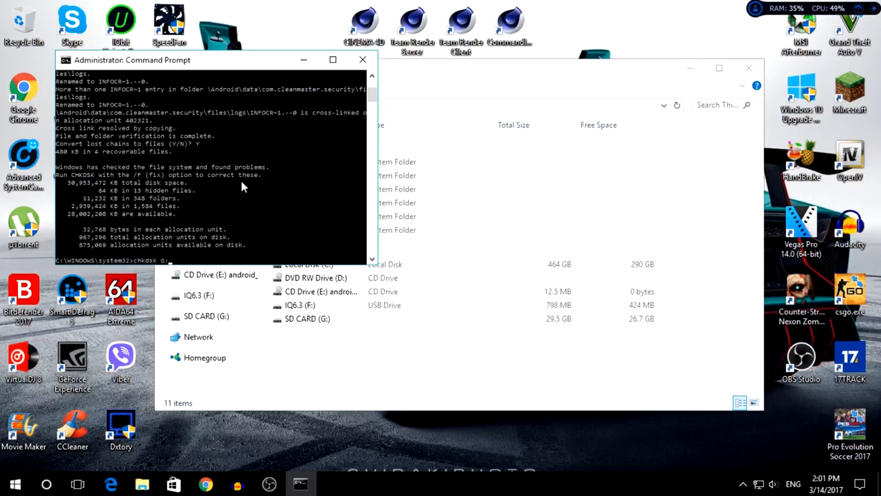
{"action": "type", "text": "/f"}
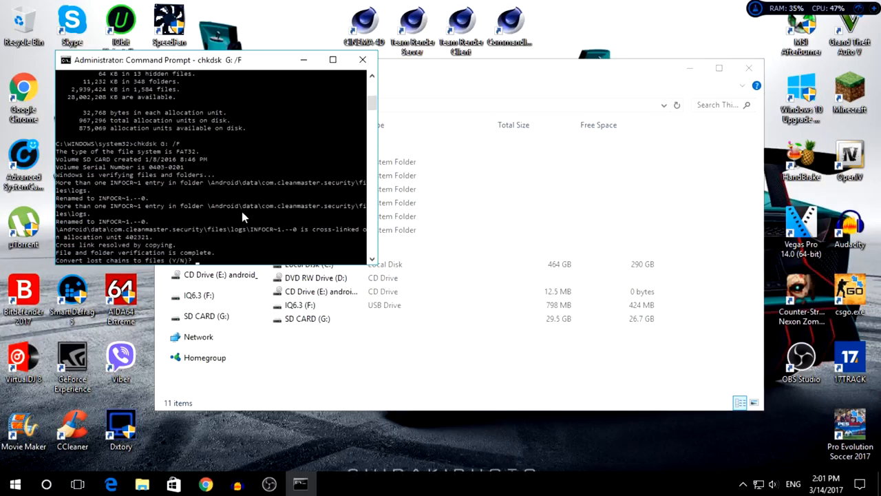
{"action": "mouse_move", "coordinate": [113, 191]}
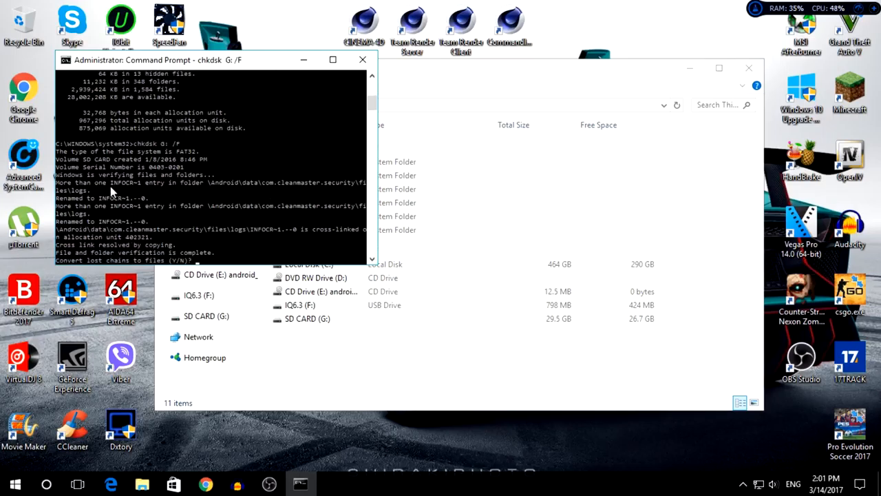
{"action": "mouse_move", "coordinate": [72, 270]}
{"action": "type", "text": "Y"}
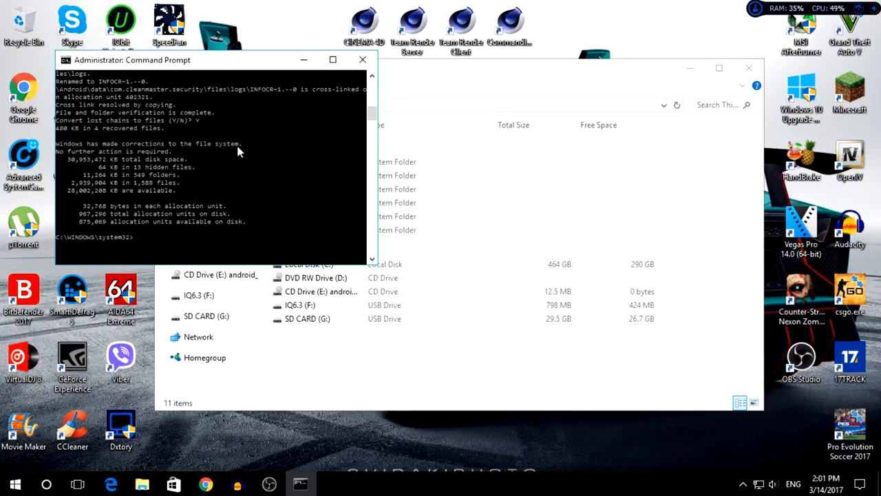
{"action": "mouse_move", "coordinate": [232, 176]}
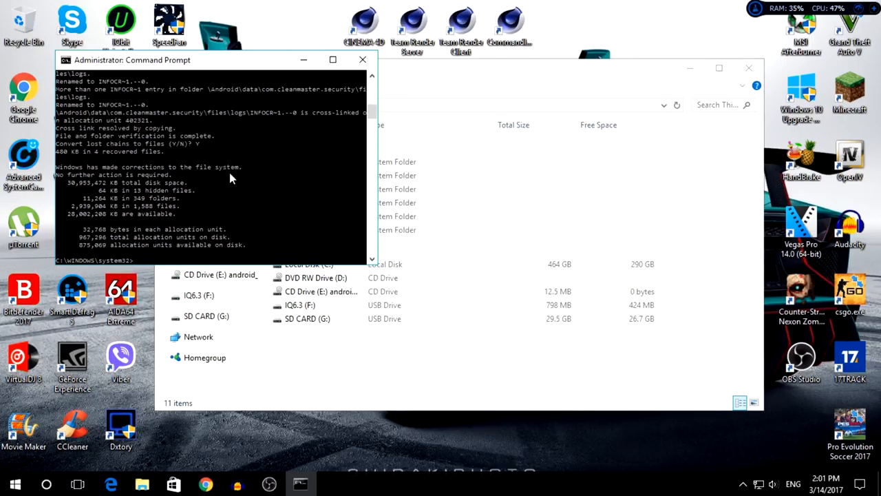
{"action": "mouse_move", "coordinate": [209, 213]}
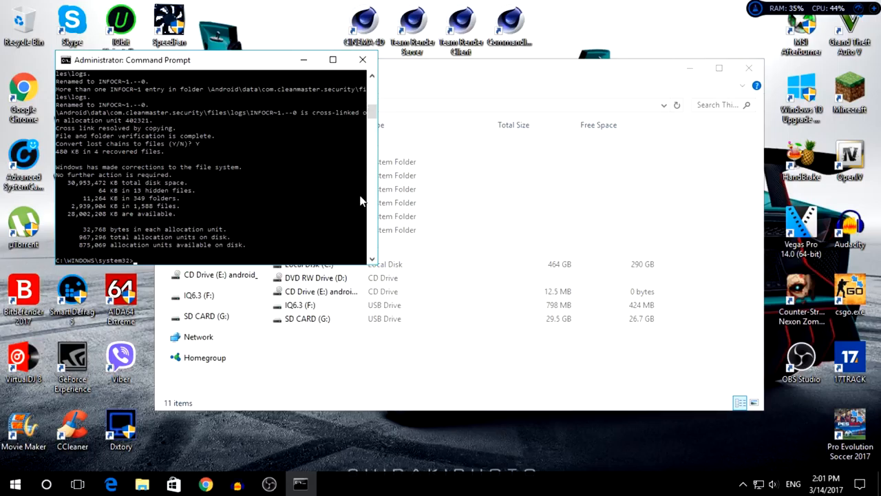
{"action": "mouse_move", "coordinate": [294, 248]}
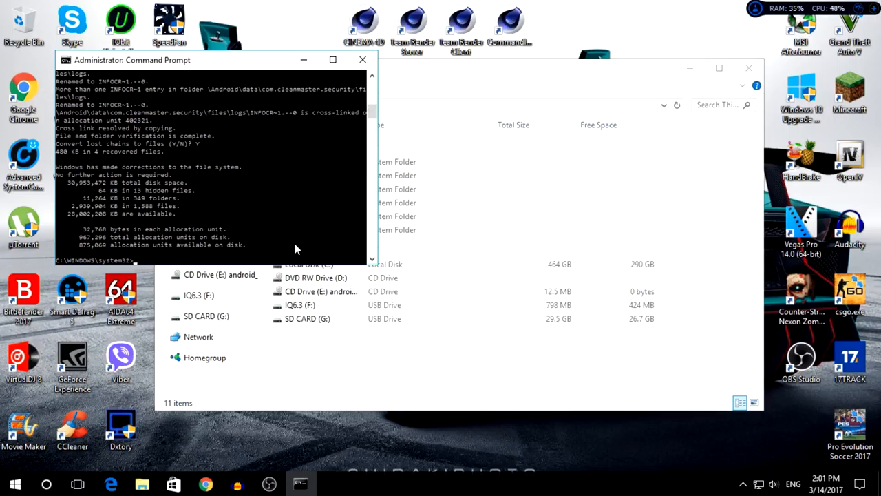
{"action": "mouse_move", "coordinate": [279, 253]}
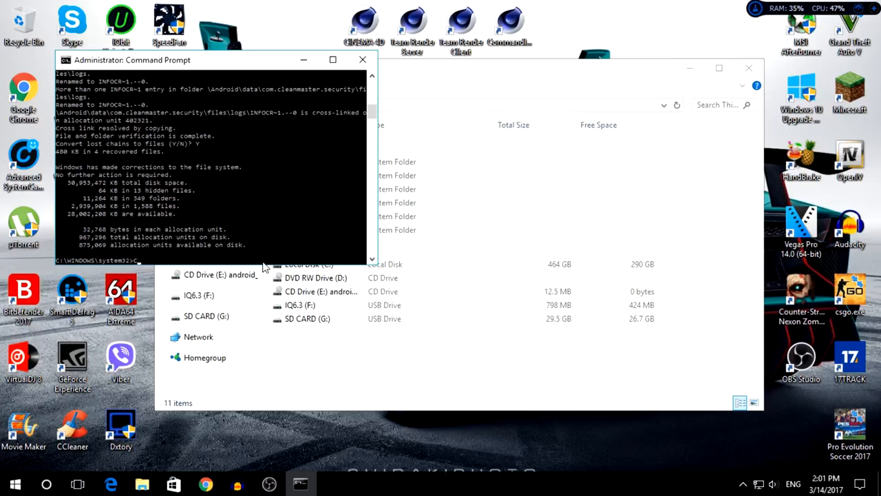
Run chkdsk F: on the IQ6.3 drive, see it clean, and close Command Prompt.
{"action": "type", "text": "chkdsk F:"}
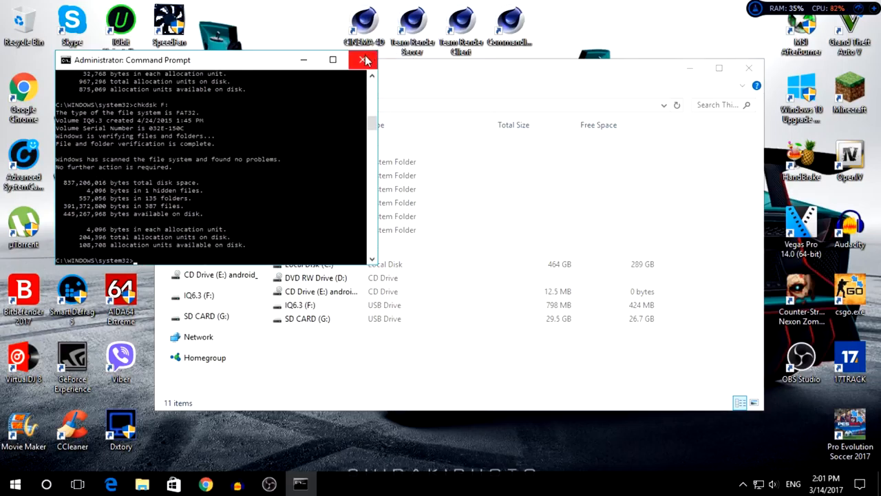
{"action": "left_click", "coordinate": [365, 61]}
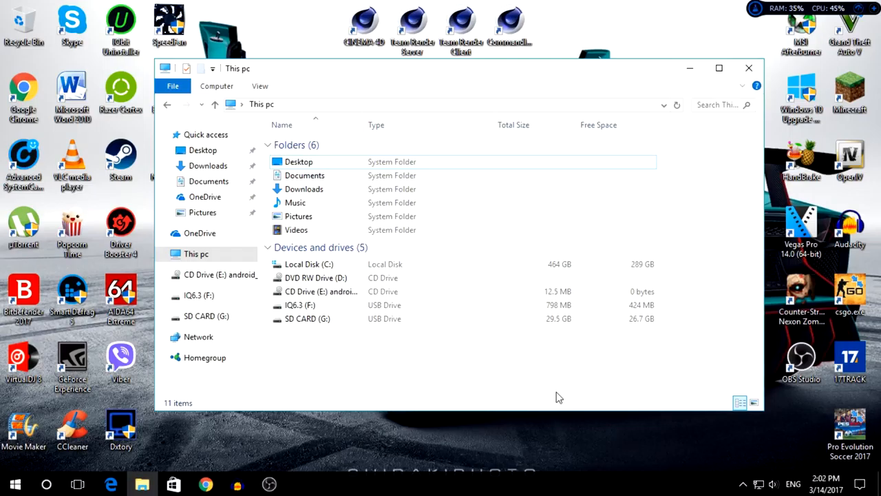
{"action": "mouse_move", "coordinate": [545, 368]}
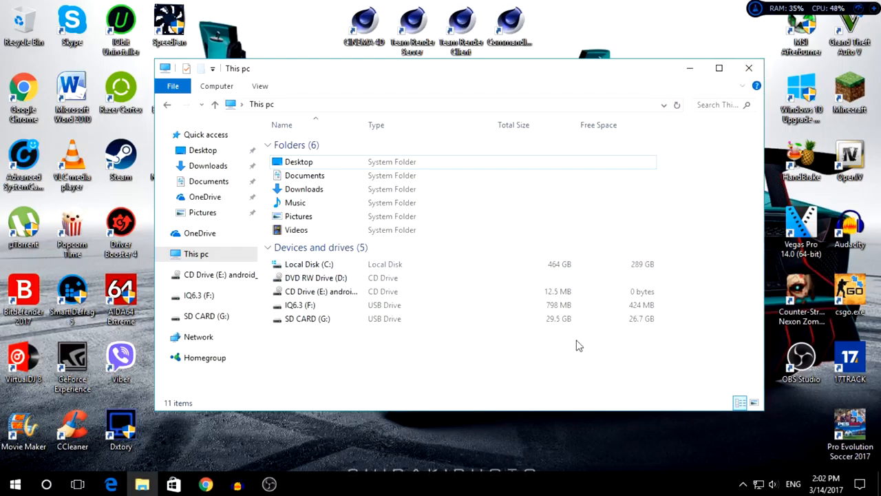
{"action": "mouse_move", "coordinate": [469, 352]}
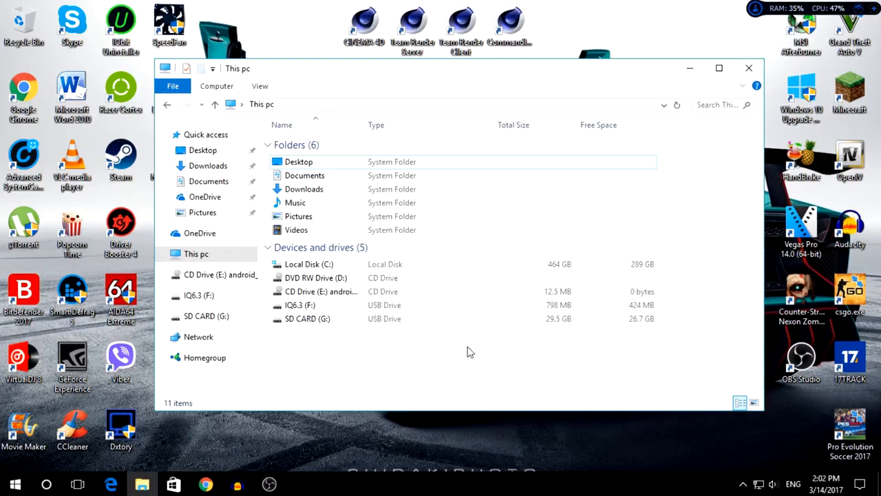